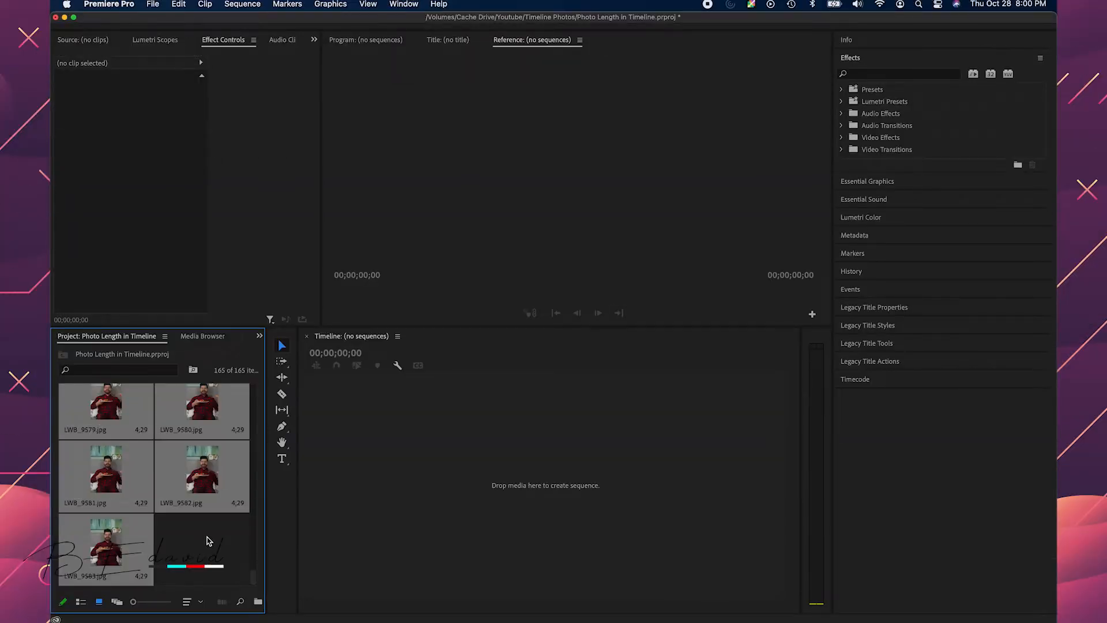
- Create a custom 1080×1920 sequence at a 10 fps timebase from the Project panel
{"action": "right_click", "coordinate": [208, 544]}
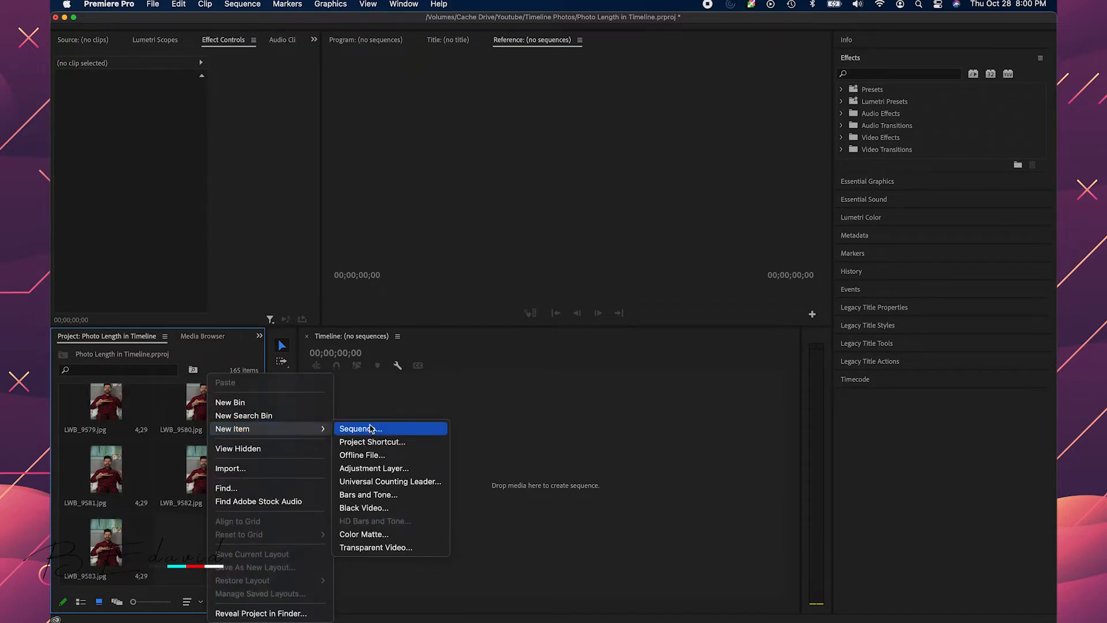
{"action": "left_click", "coordinate": [360, 429]}
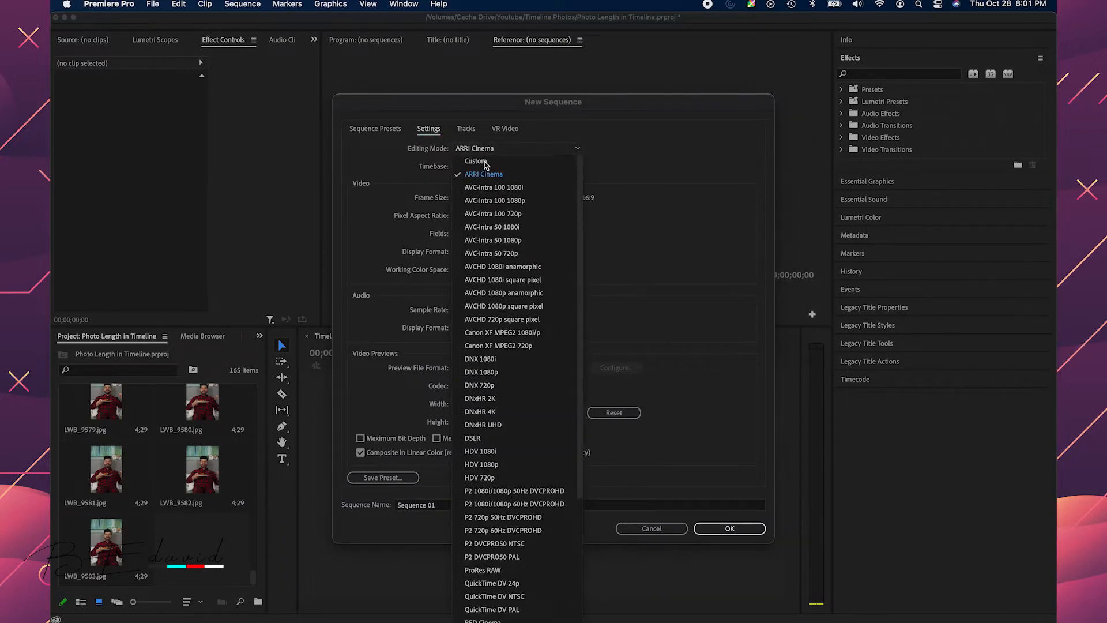
{"action": "left_click", "coordinate": [476, 161]}
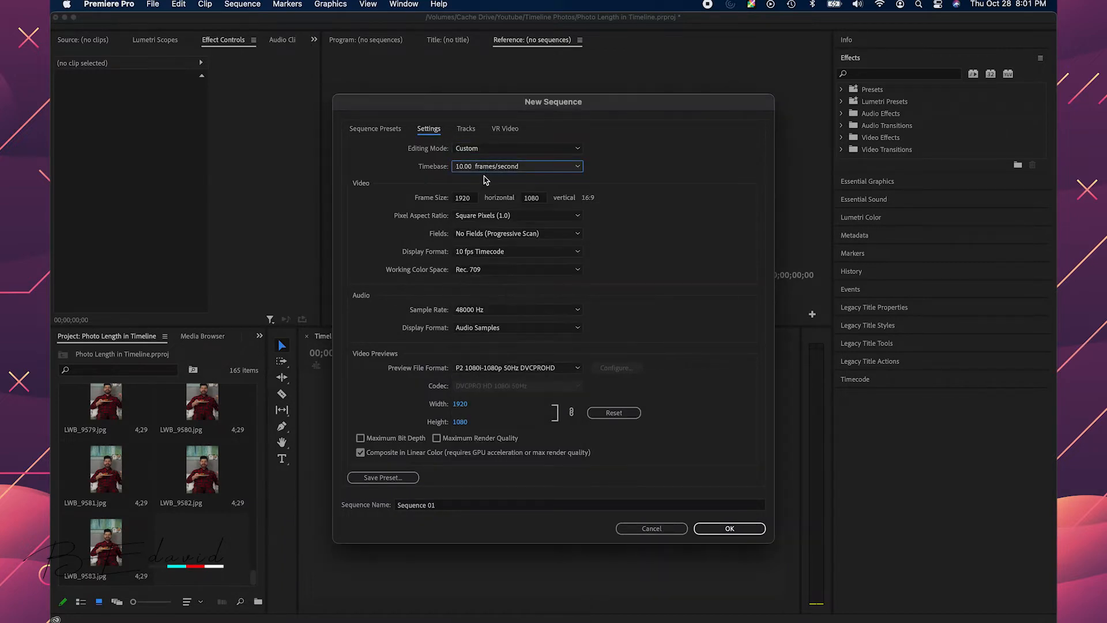
{"action": "mouse_move", "coordinate": [651, 412]}
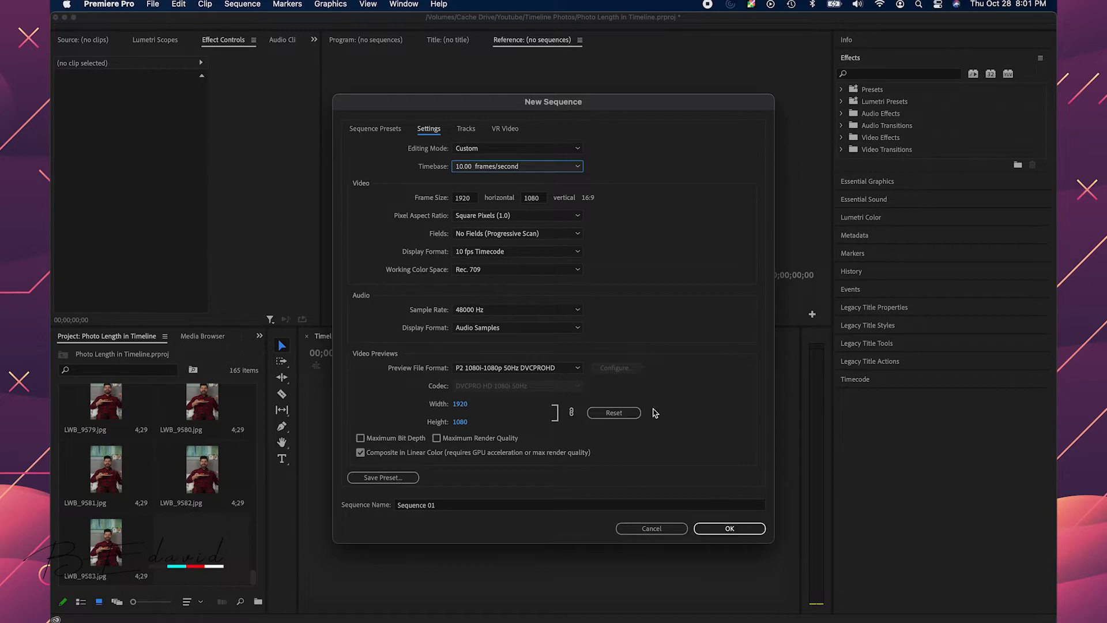
{"action": "triple_click", "coordinate": [463, 197]}
{"action": "type", "text": "1080"}
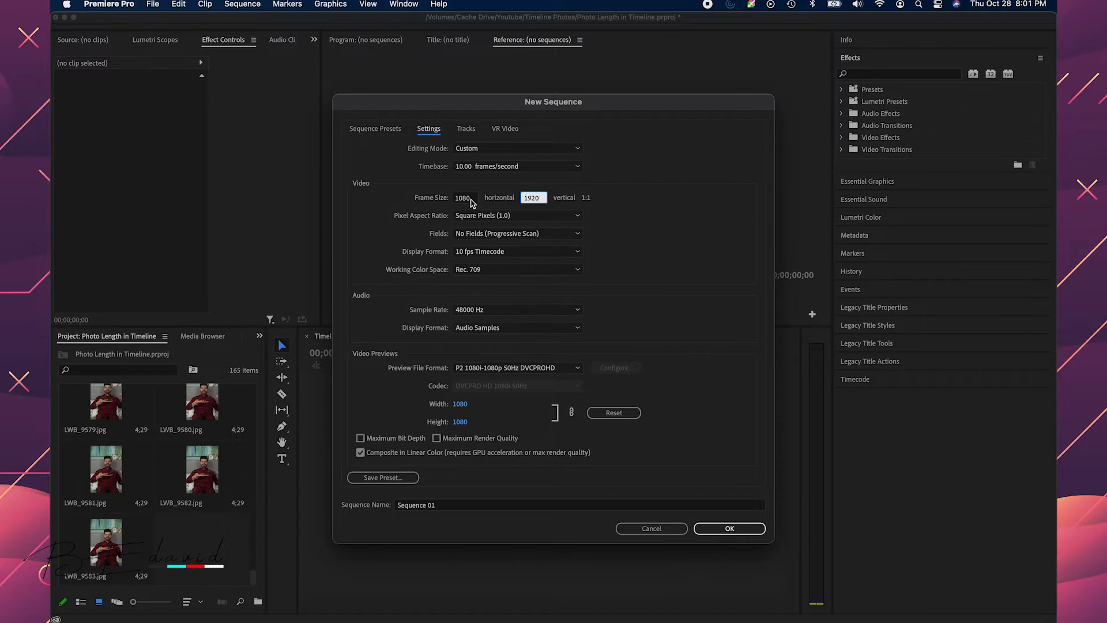
{"action": "left_click", "coordinate": [729, 528]}
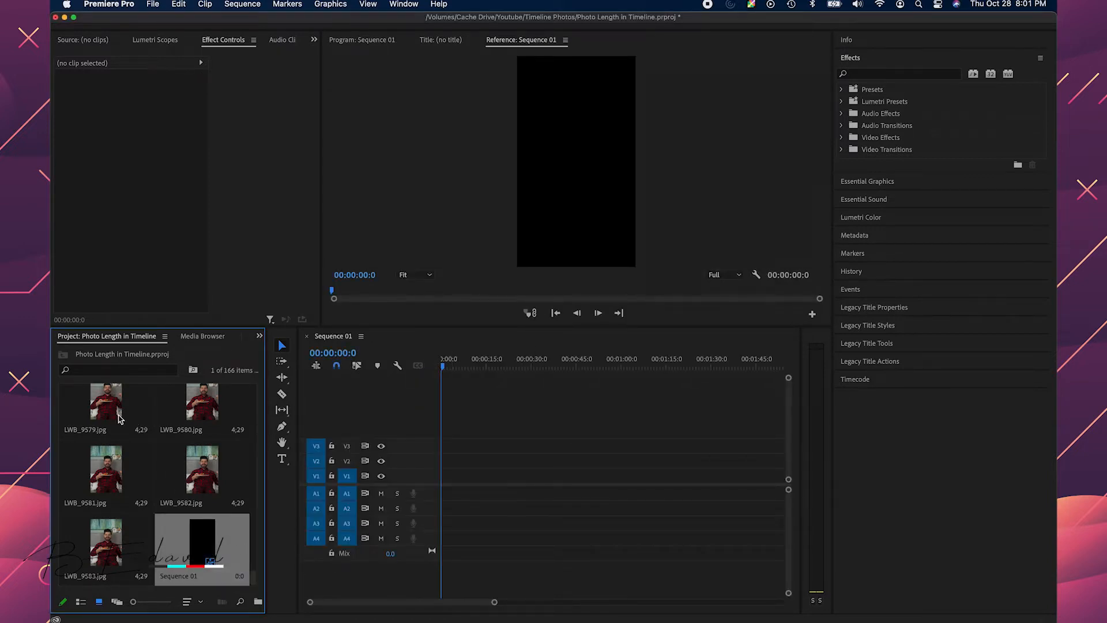
- Drag all 165 imported photos from the Project panel onto track V1 of Sequence 01
{"action": "scroll", "scroll_direction": "down", "scroll_amount": 3}
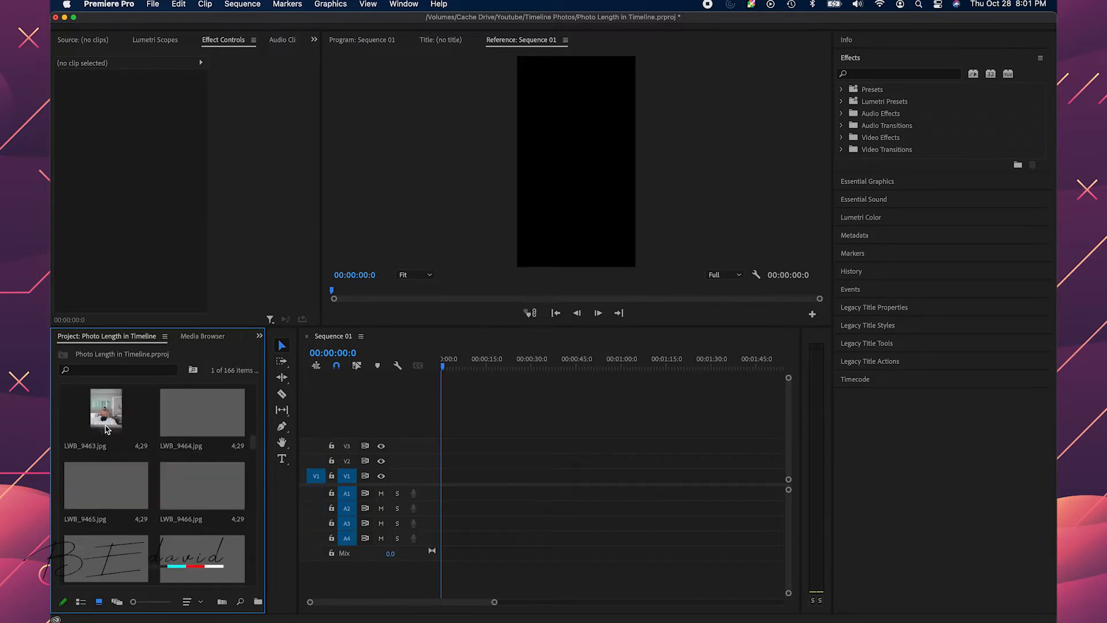
{"action": "scroll", "scroll_direction": "down", "scroll_amount": 3}
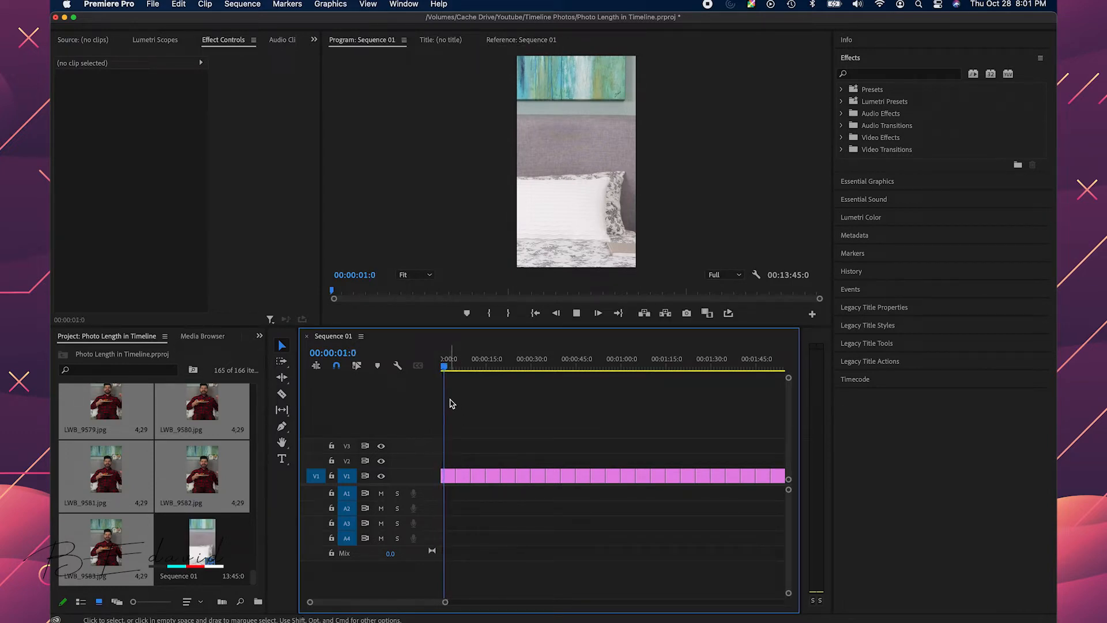
- Scale the first photo clip to 32, then select all clips with Track Select Forward and delete them
{"action": "left_click", "coordinate": [449, 475]}
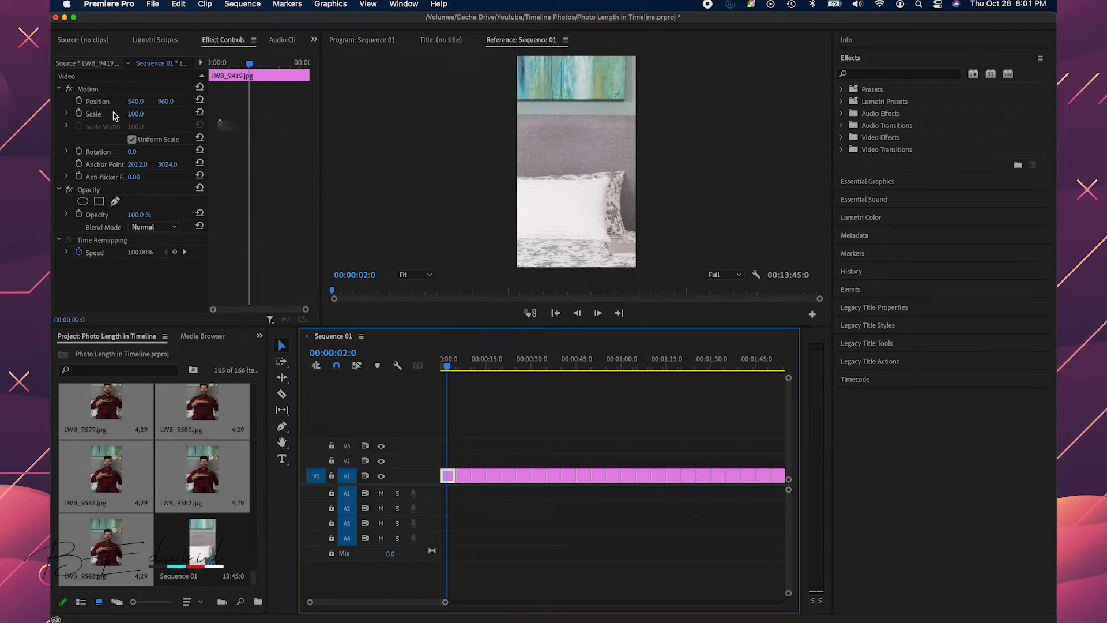
{"action": "double_click", "coordinate": [136, 114]}
{"action": "type", "text": "32"}
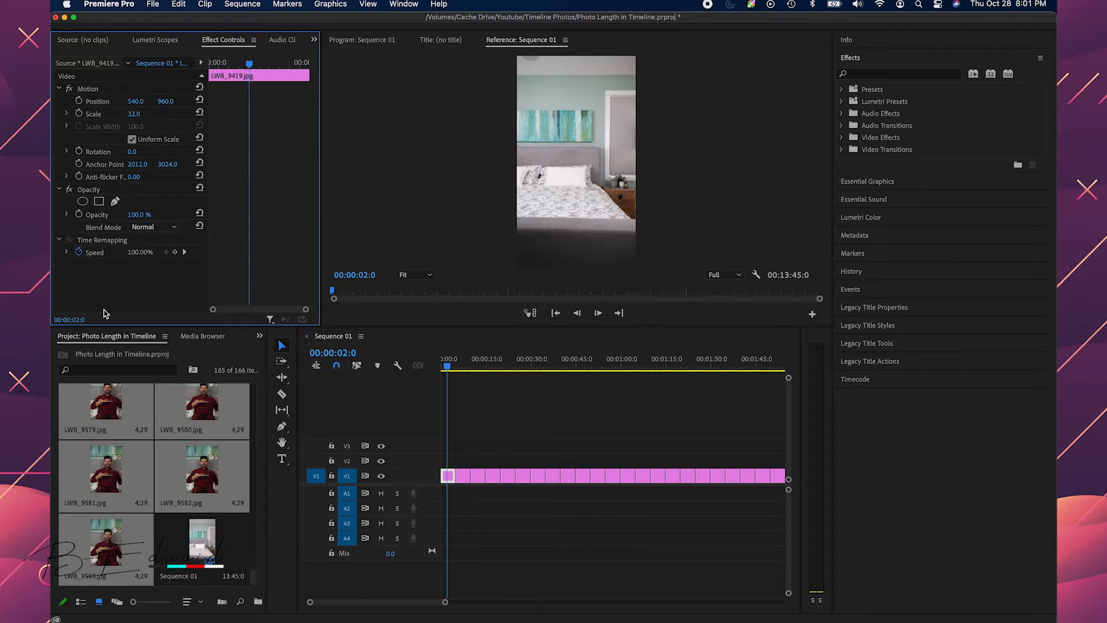
{"action": "mouse_move", "coordinate": [92, 89]}
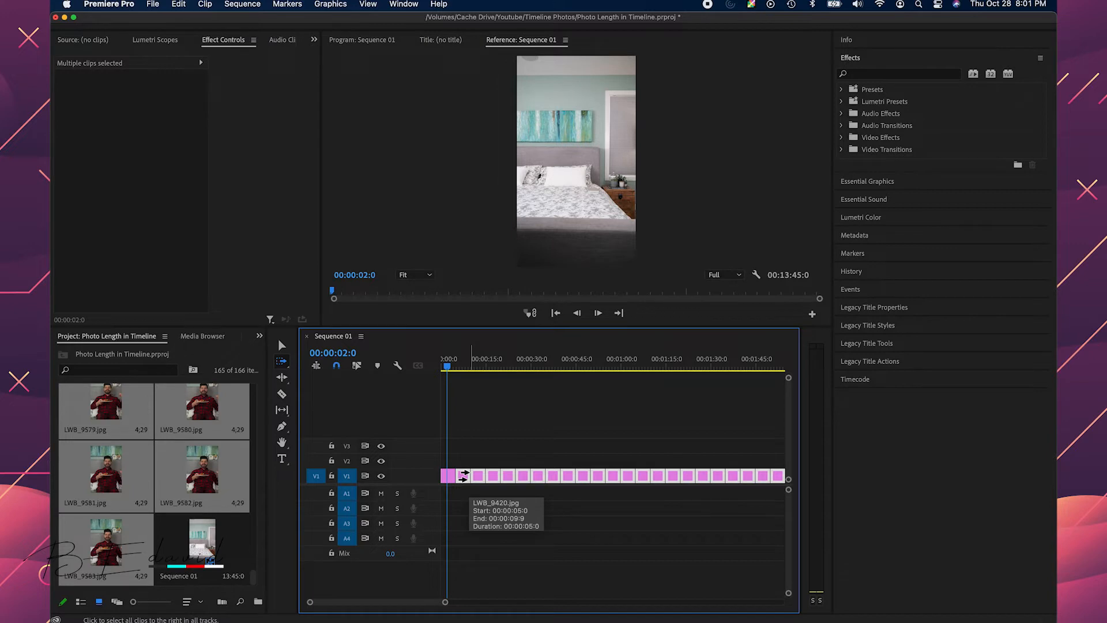
{"action": "left_click", "coordinate": [472, 367]}
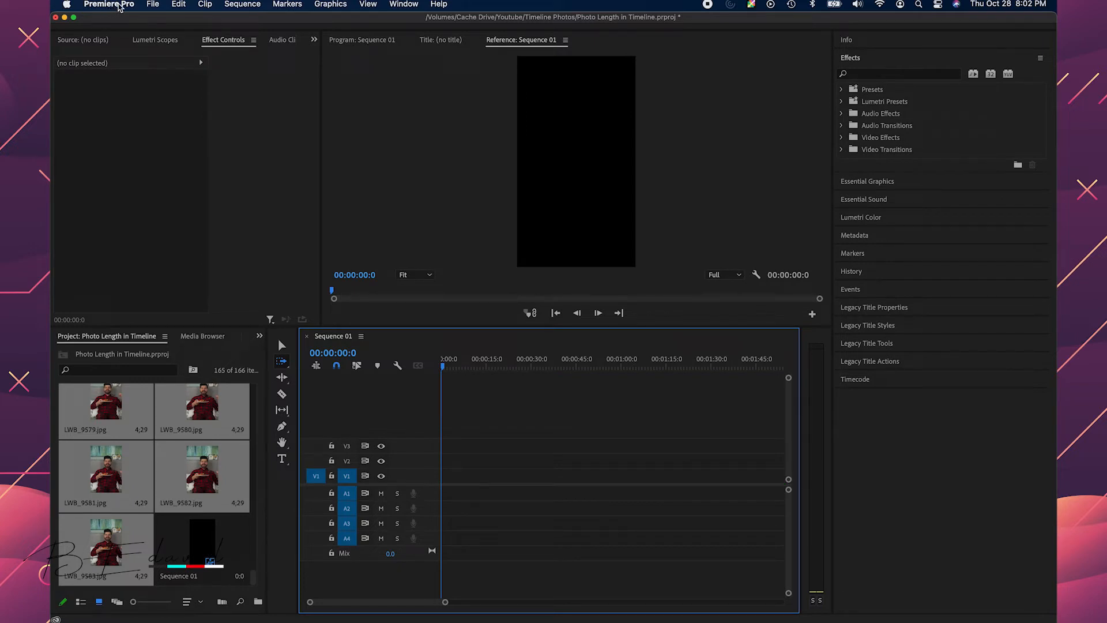
- Set Still Image Default Duration to 1 Frames in the Timeline preferences
{"action": "left_click", "coordinate": [108, 4]}
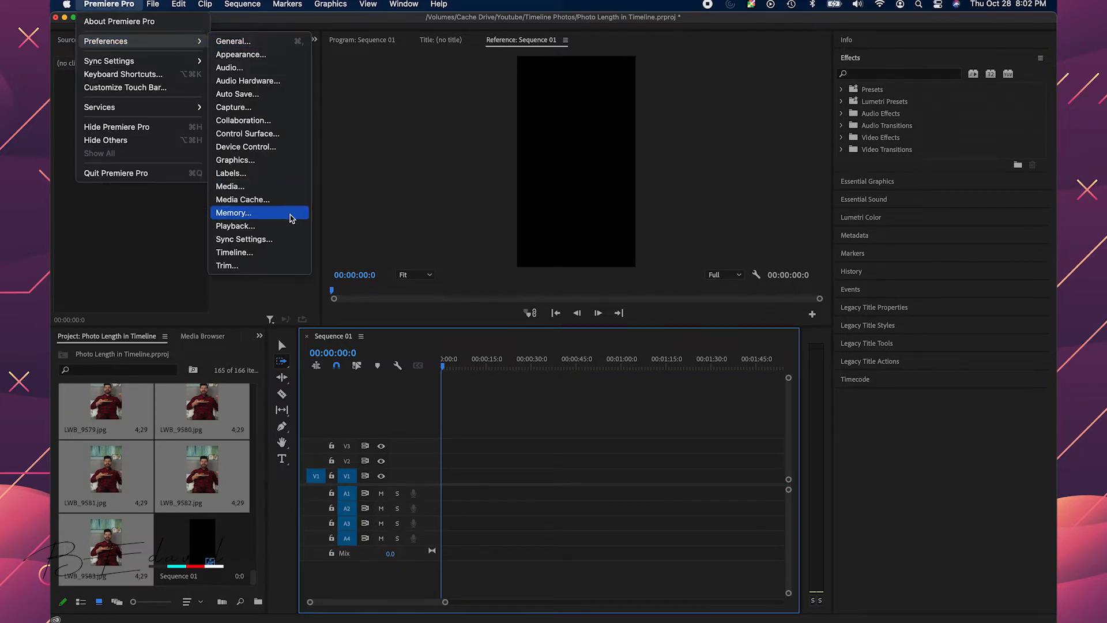
{"action": "left_click", "coordinate": [233, 252]}
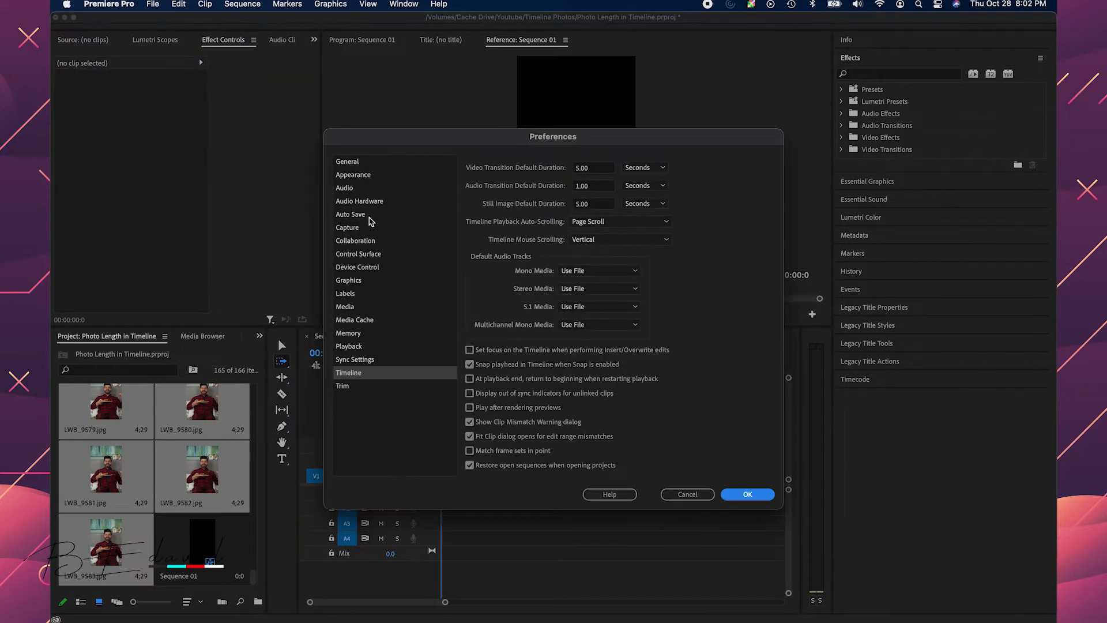
{"action": "mouse_move", "coordinate": [526, 212]}
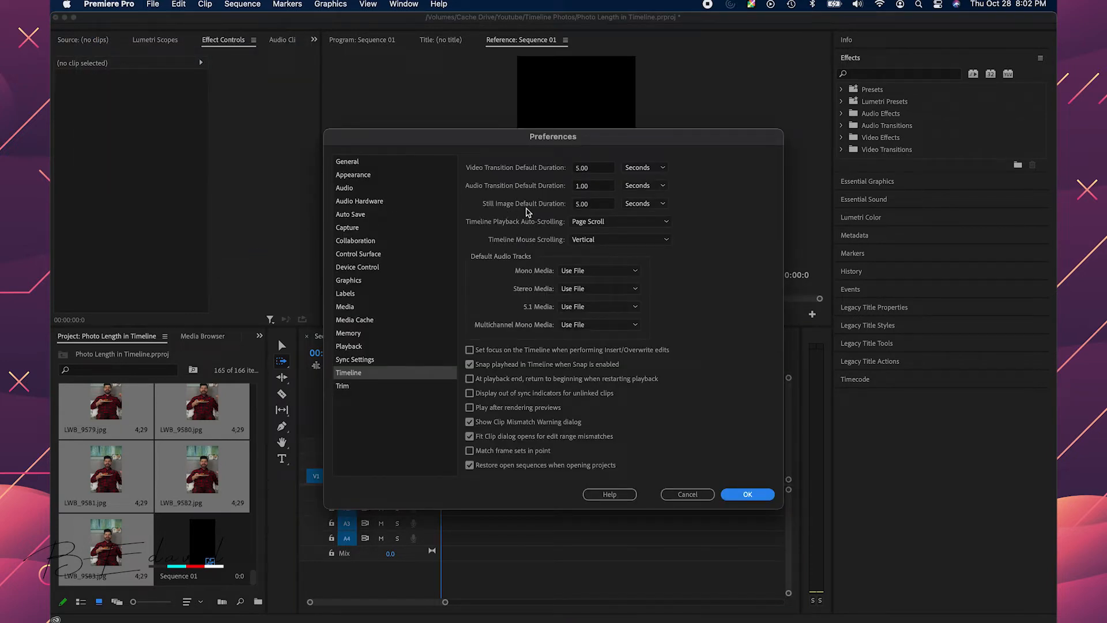
{"action": "mouse_move", "coordinate": [597, 210]}
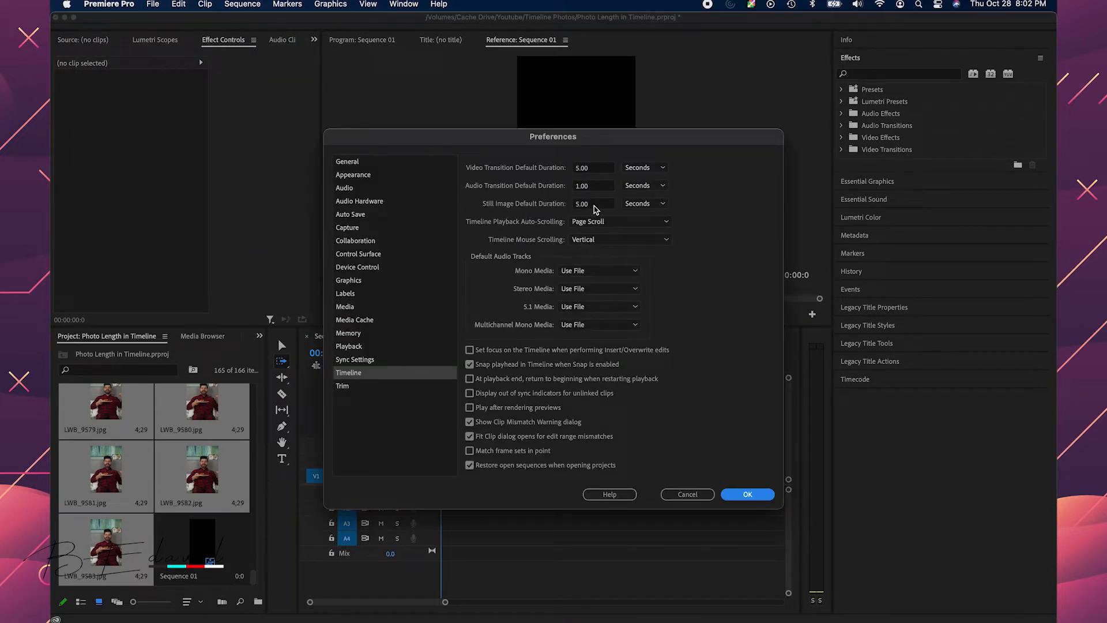
{"action": "left_click", "coordinate": [643, 204]}
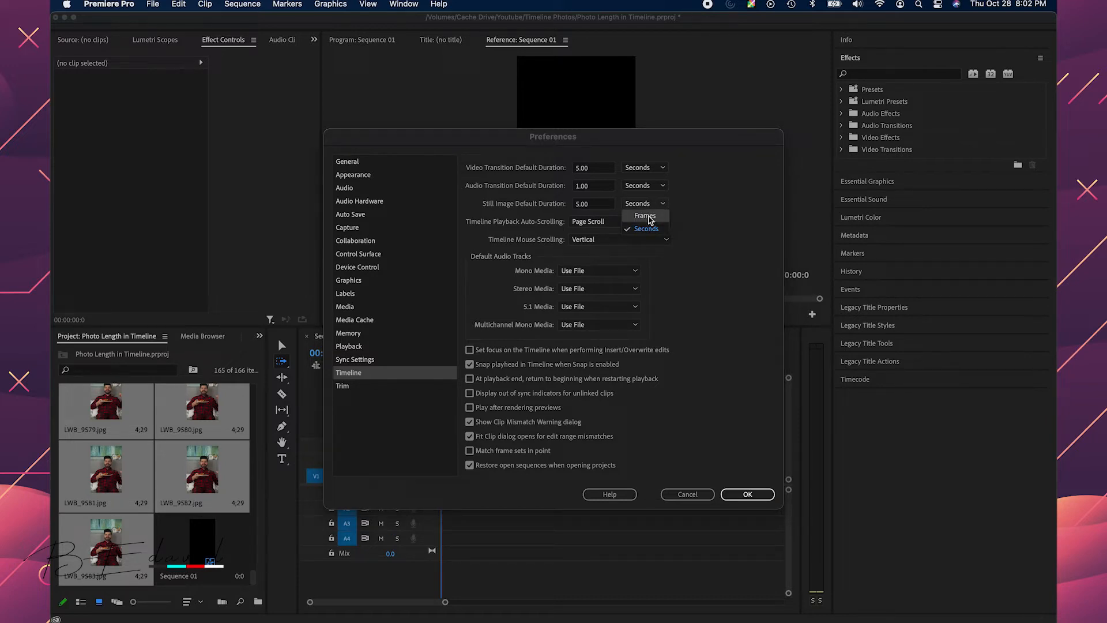
{"action": "left_click", "coordinate": [644, 216]}
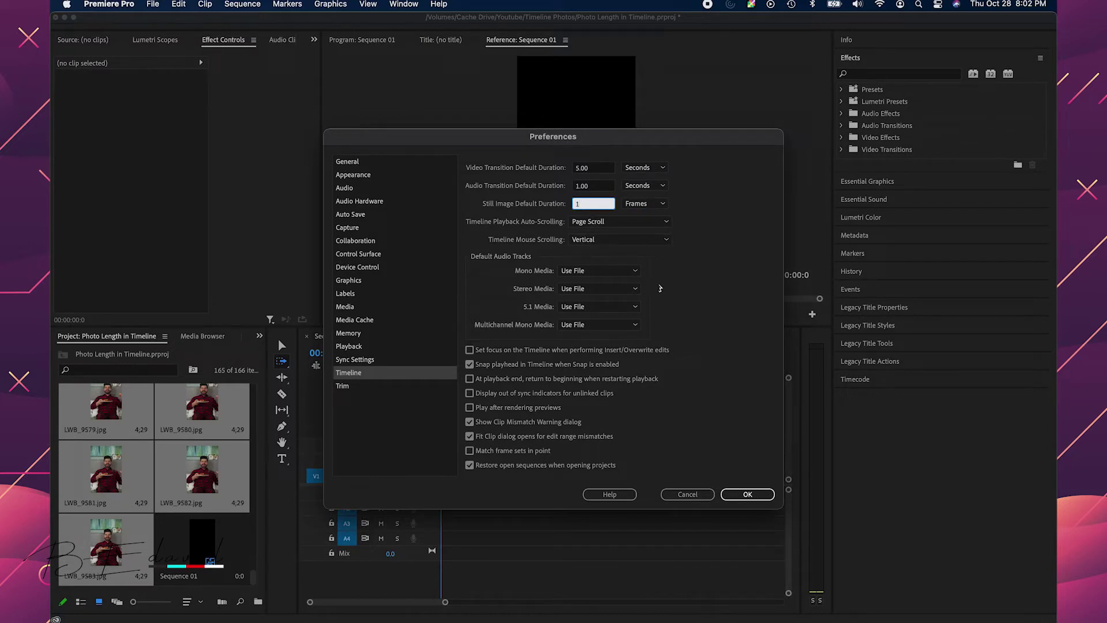
{"action": "mouse_move", "coordinate": [661, 284]}
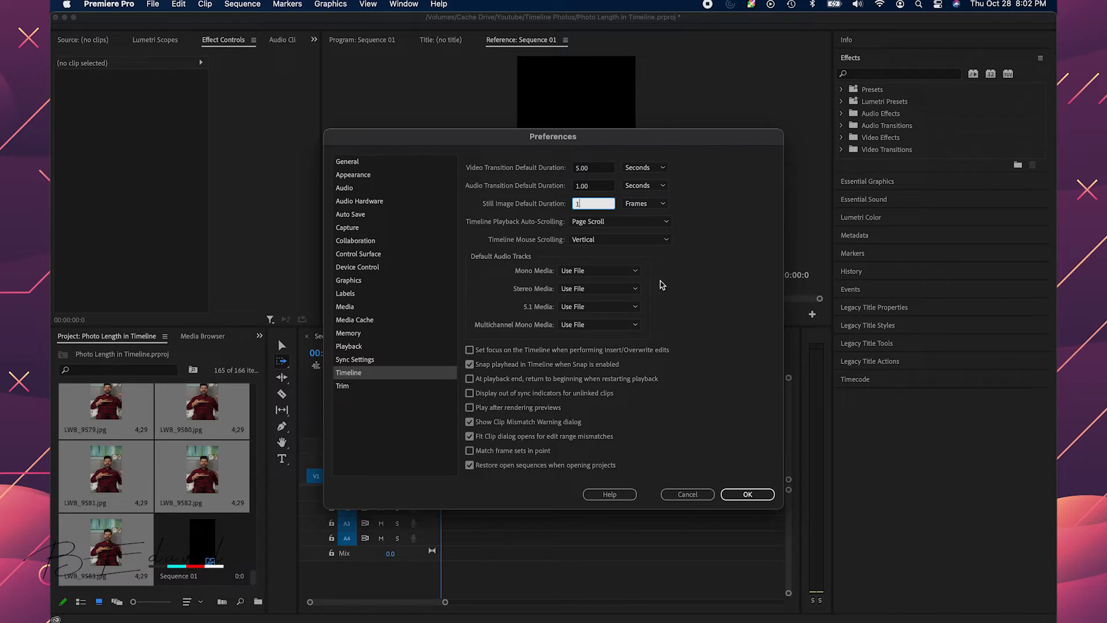
{"action": "mouse_move", "coordinate": [743, 443]}
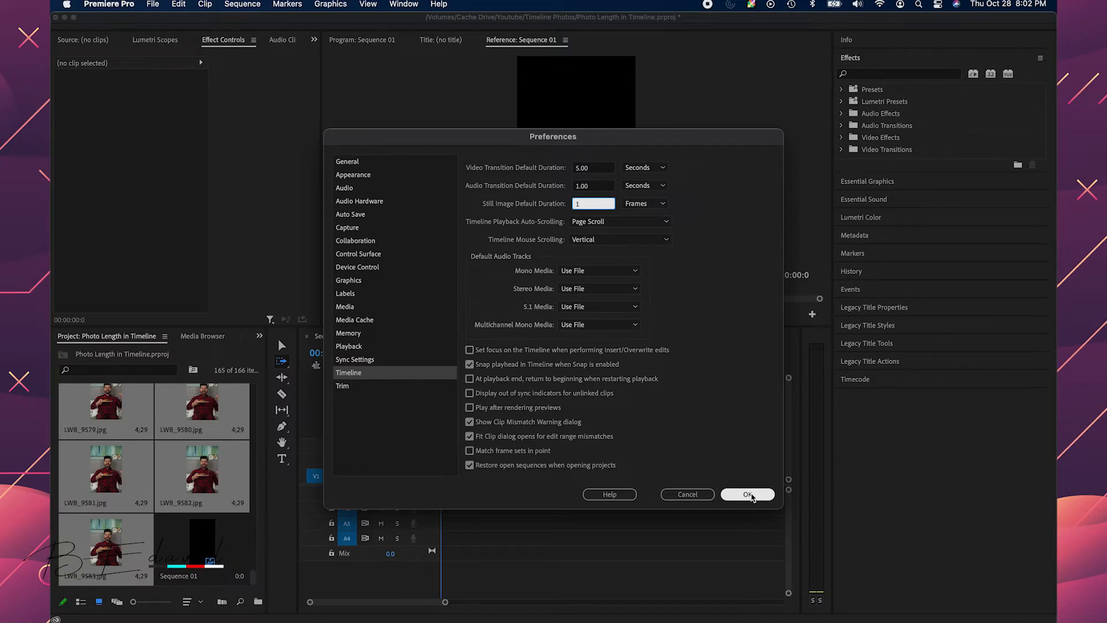
{"action": "left_click", "coordinate": [748, 493]}
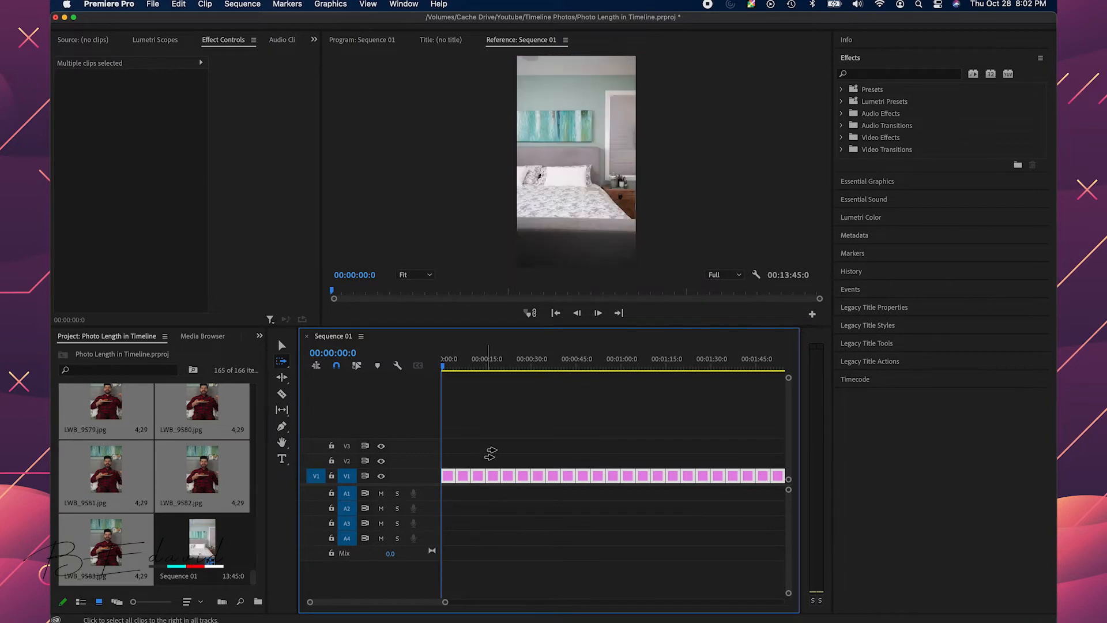
{"action": "mouse_move", "coordinate": [521, 451]}
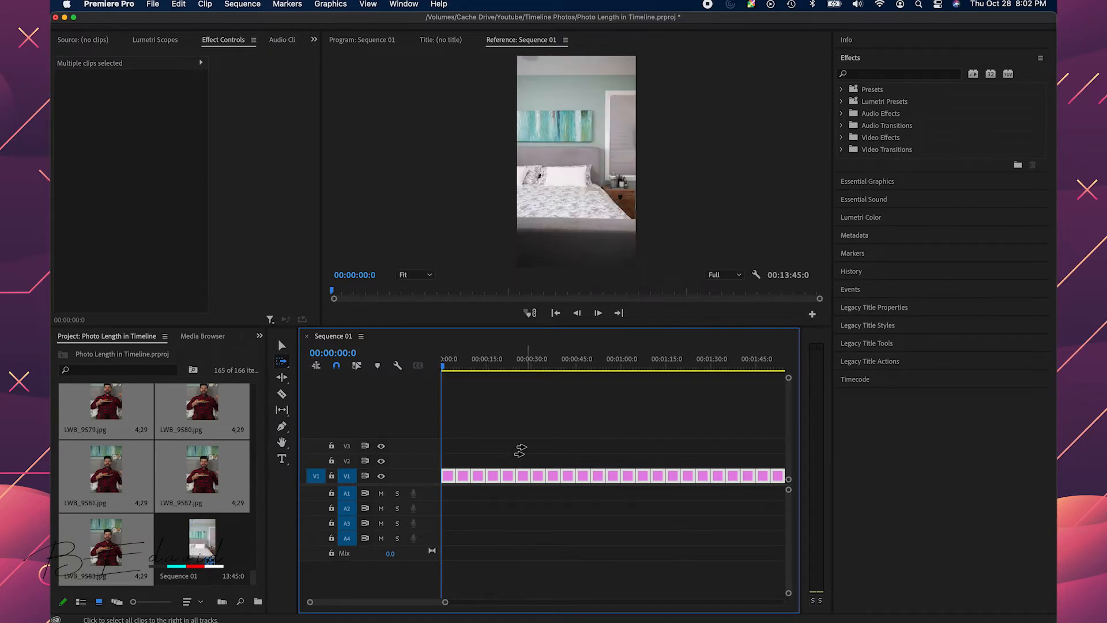
{"action": "mouse_move", "coordinate": [411, 433]}
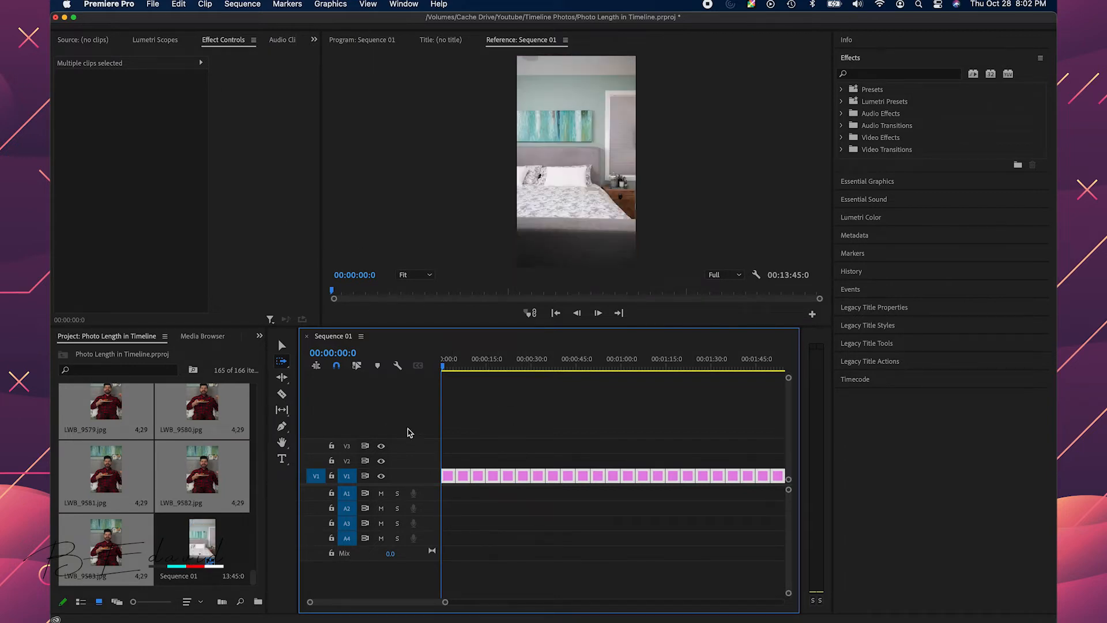
{"action": "mouse_move", "coordinate": [518, 451]}
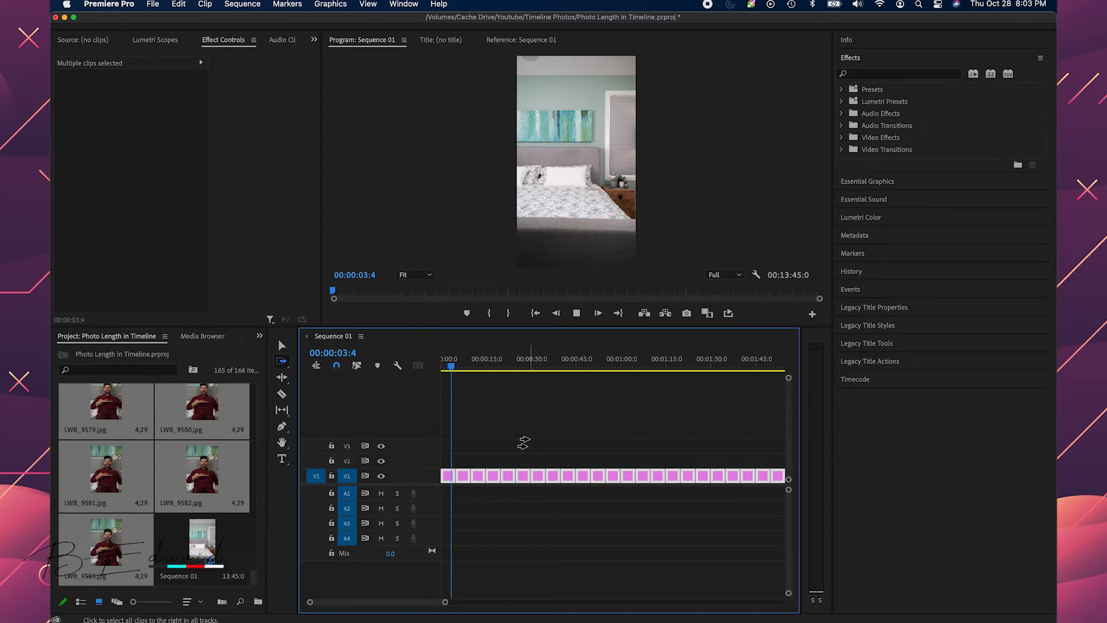
- Select all photo clips with Track Select Forward and delete them from Sequence 01
{"action": "left_click", "coordinate": [521, 40]}
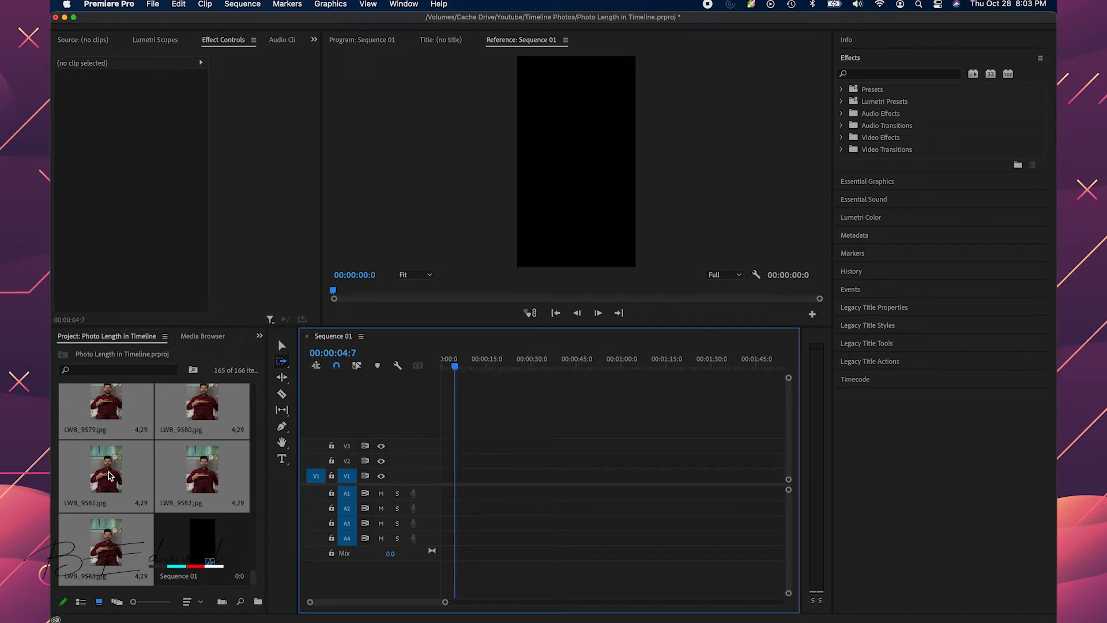
{"action": "mouse_move", "coordinate": [144, 35]}
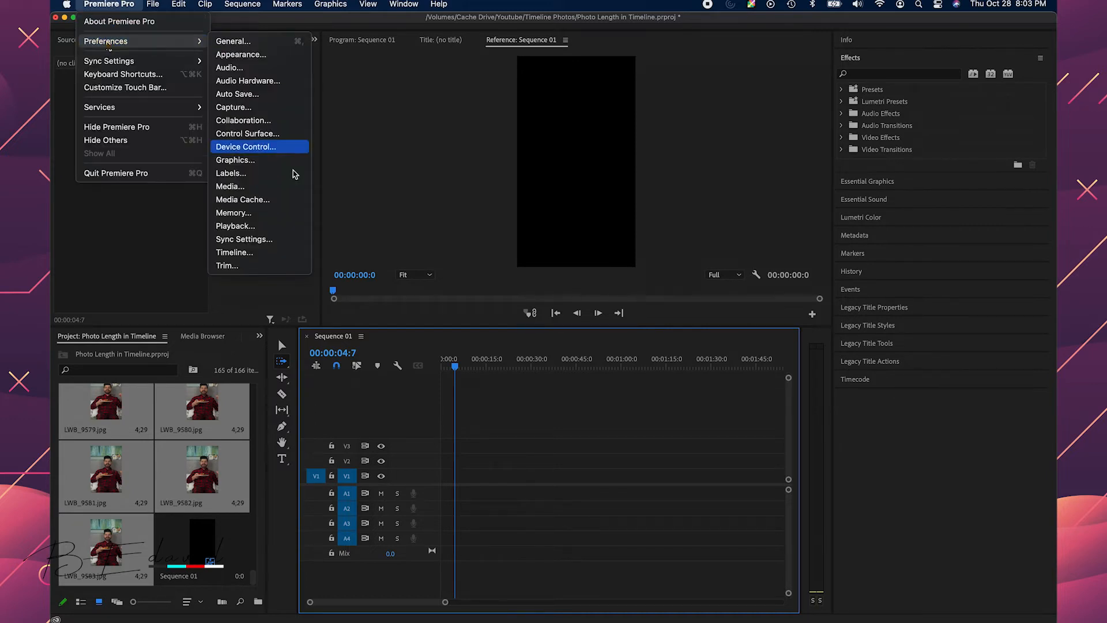
- Set Still Image Default Duration to 2 frames and delete all photos from the Project panel
{"action": "left_click", "coordinate": [235, 252]}
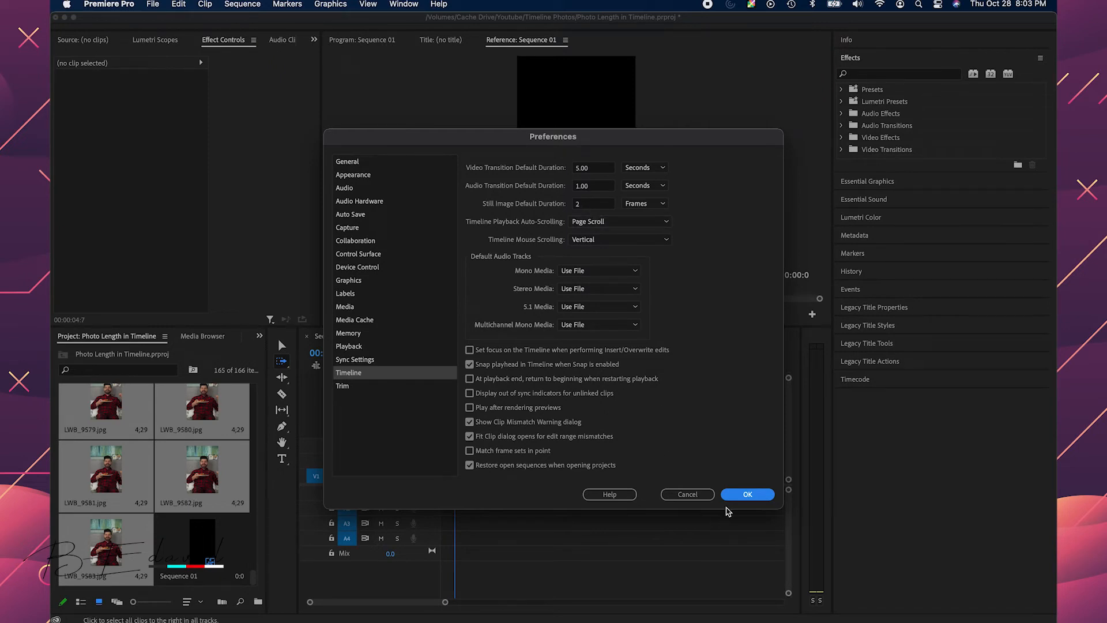
{"action": "mouse_move", "coordinate": [737, 498]}
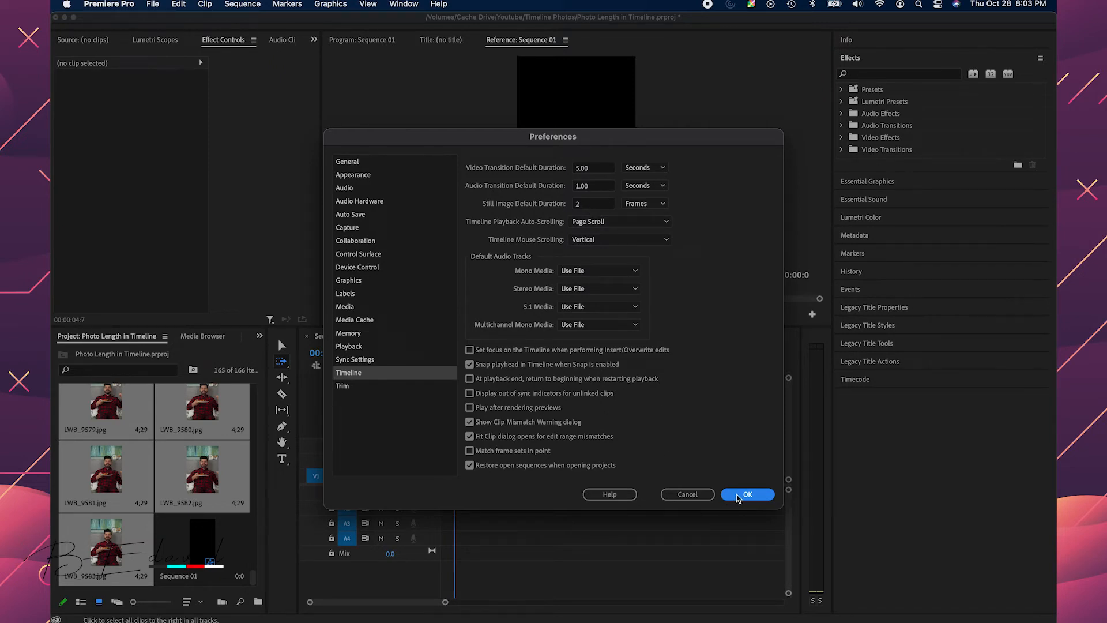
{"action": "left_click", "coordinate": [747, 494]}
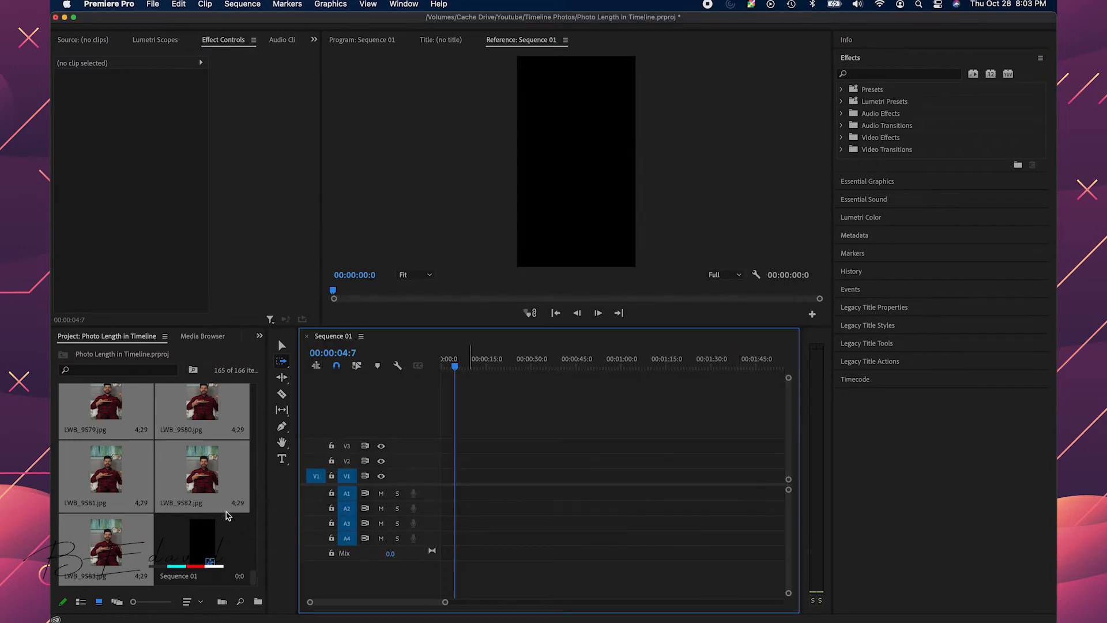
{"action": "mouse_move", "coordinate": [115, 538]}
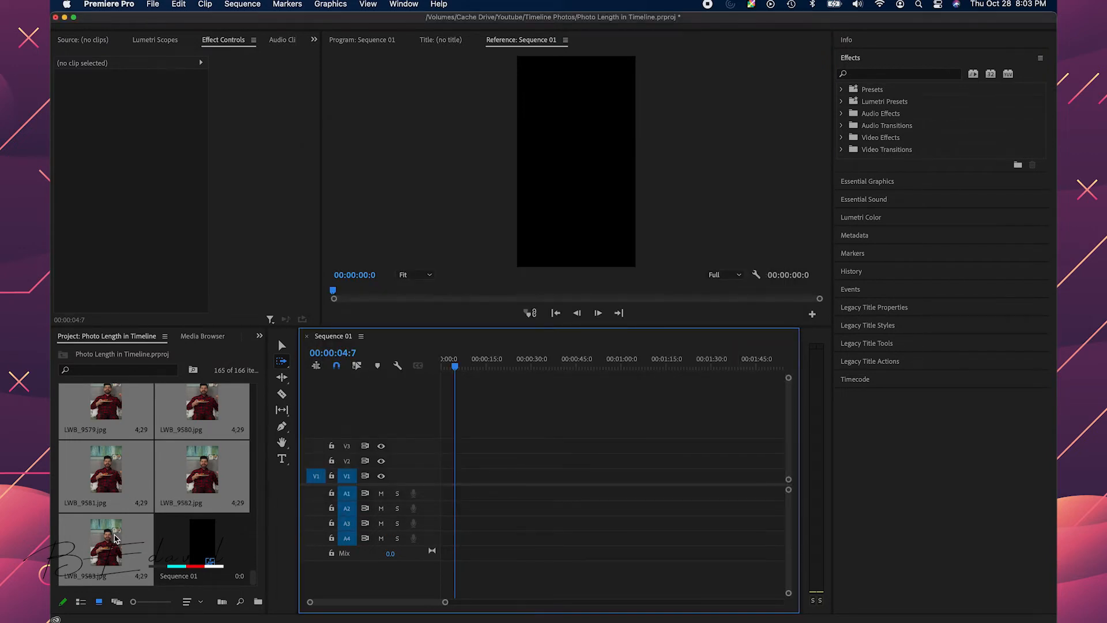
{"action": "left_click", "coordinate": [105, 547]}
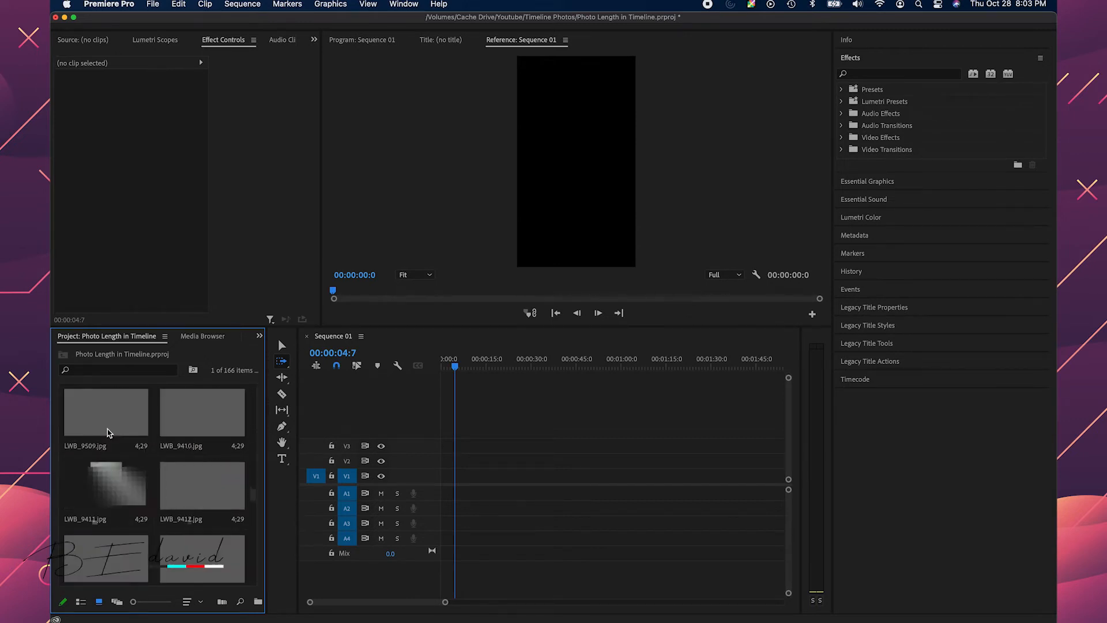
{"action": "scroll", "scroll_direction": "down", "scroll_amount": 3}
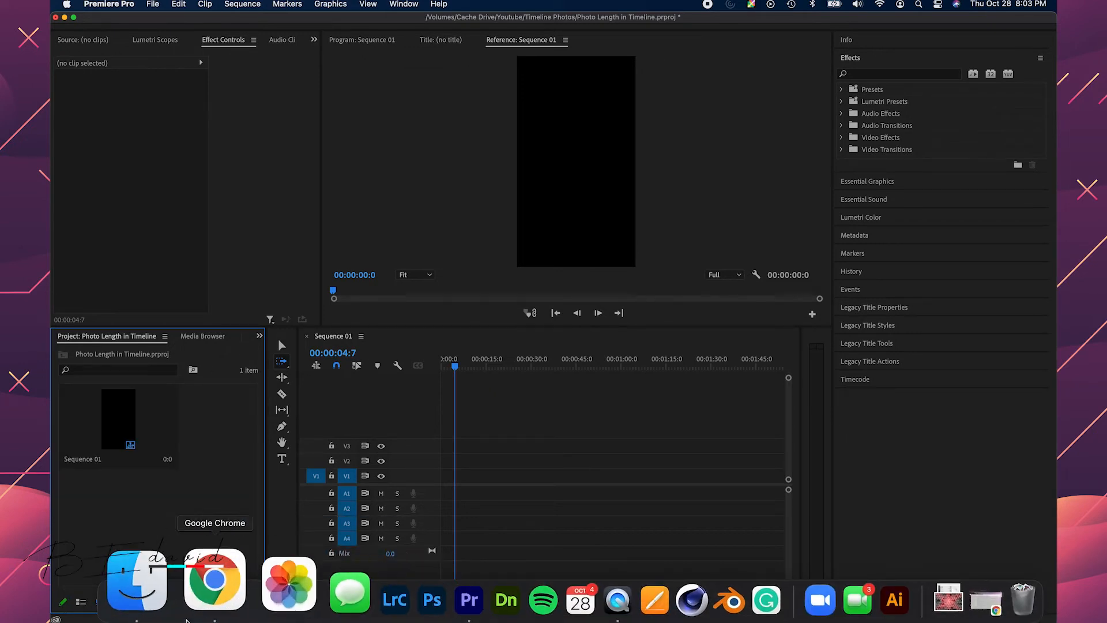
- Re-import the photo folder from Finder and drag all stills onto V1 of Sequence 01
{"action": "left_click", "coordinate": [136, 581]}
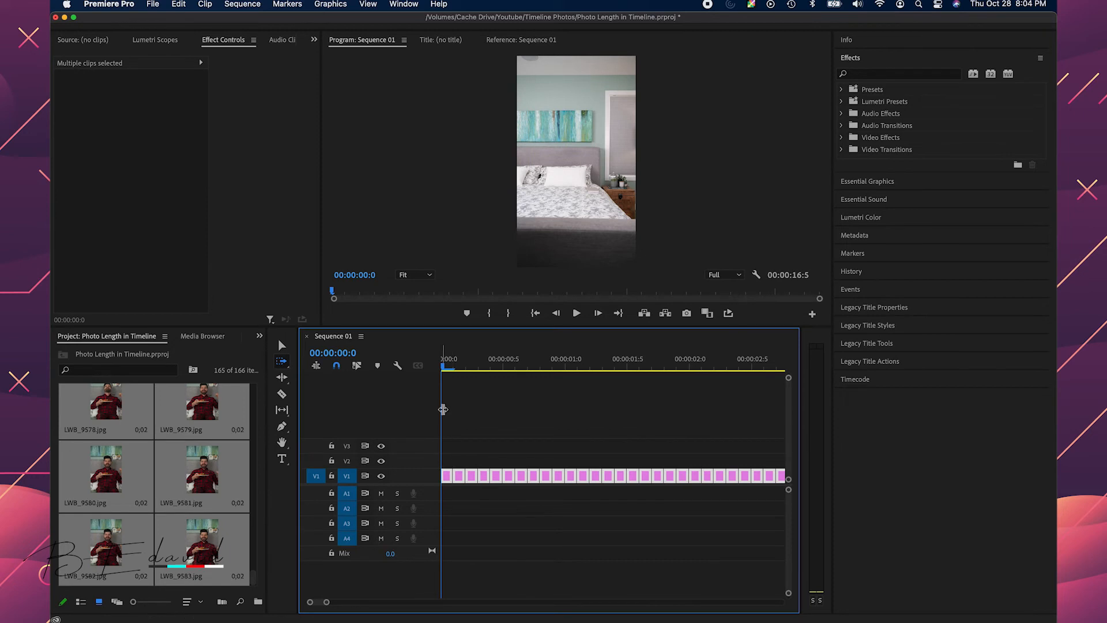
{"action": "mouse_move", "coordinate": [248, 91]}
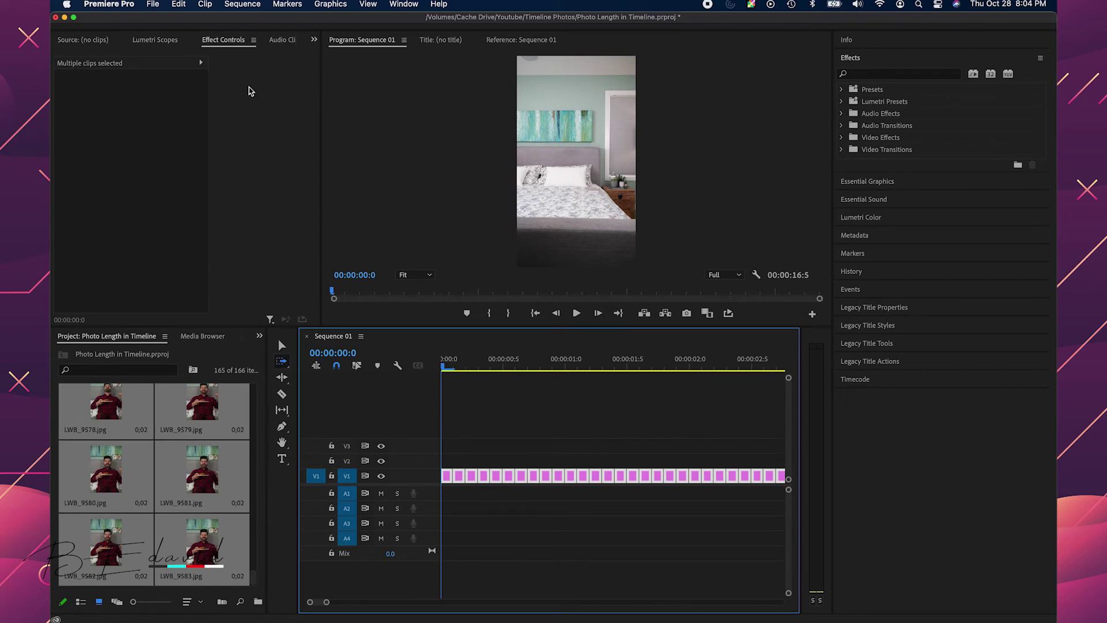
- Confirm the first clip's Scale reads 32, deselect it, and play the sequence
{"action": "left_click", "coordinate": [473, 475]}
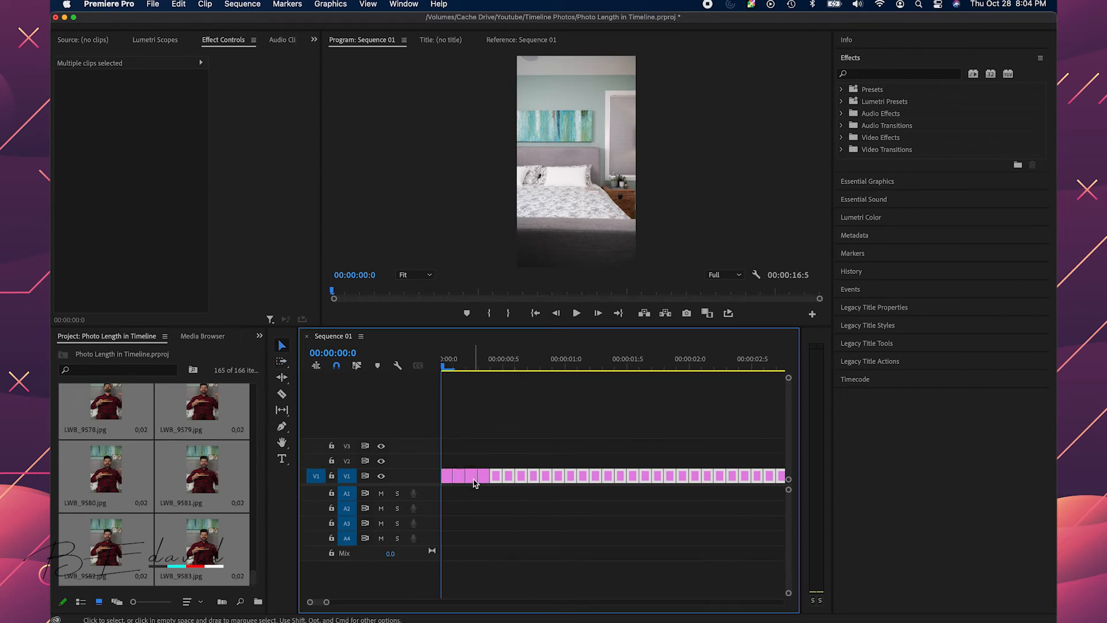
{"action": "left_click", "coordinate": [449, 476]}
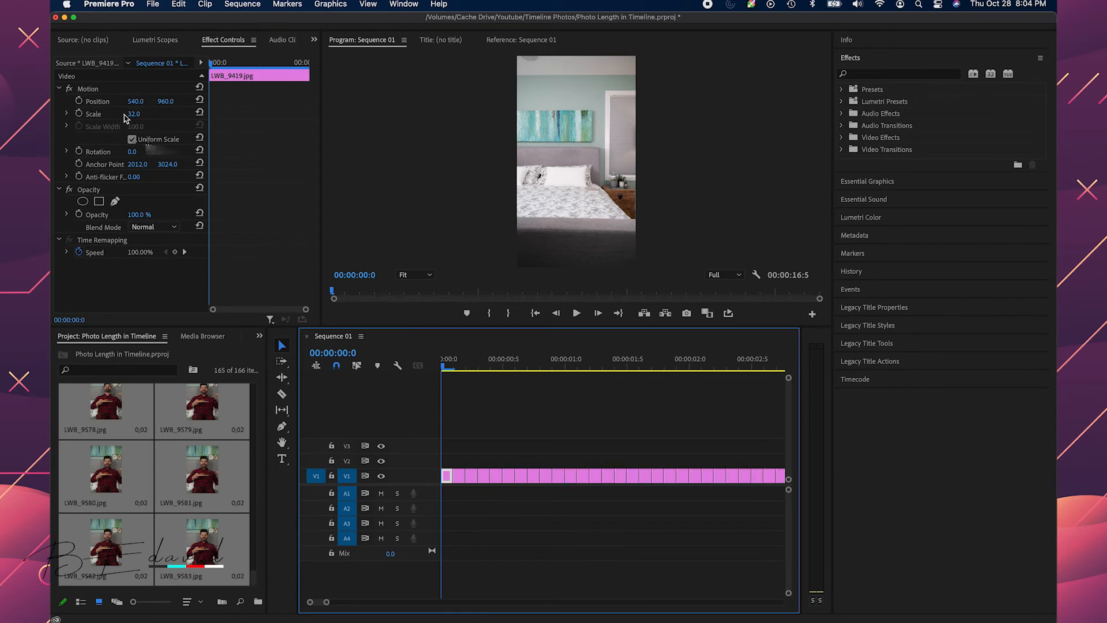
{"action": "mouse_move", "coordinate": [422, 367]}
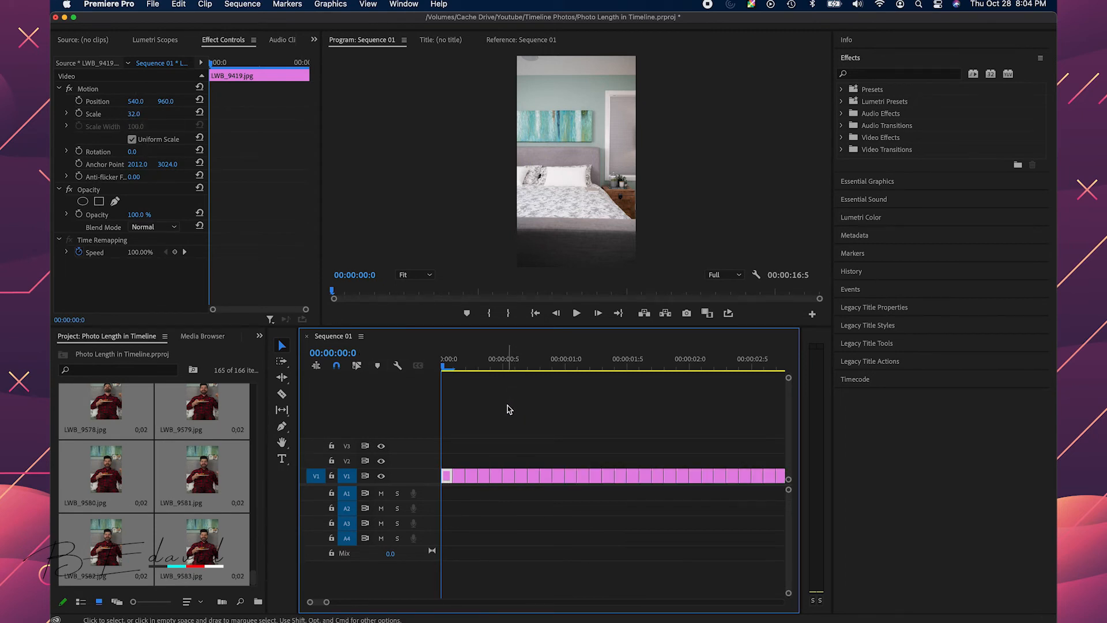
{"action": "left_click", "coordinate": [577, 313]}
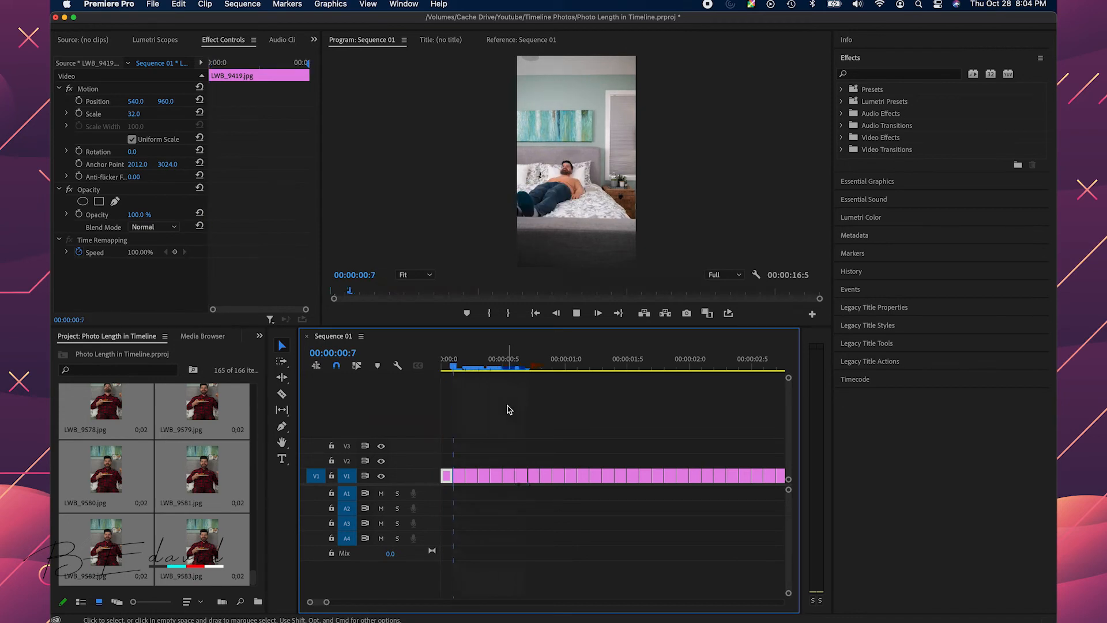